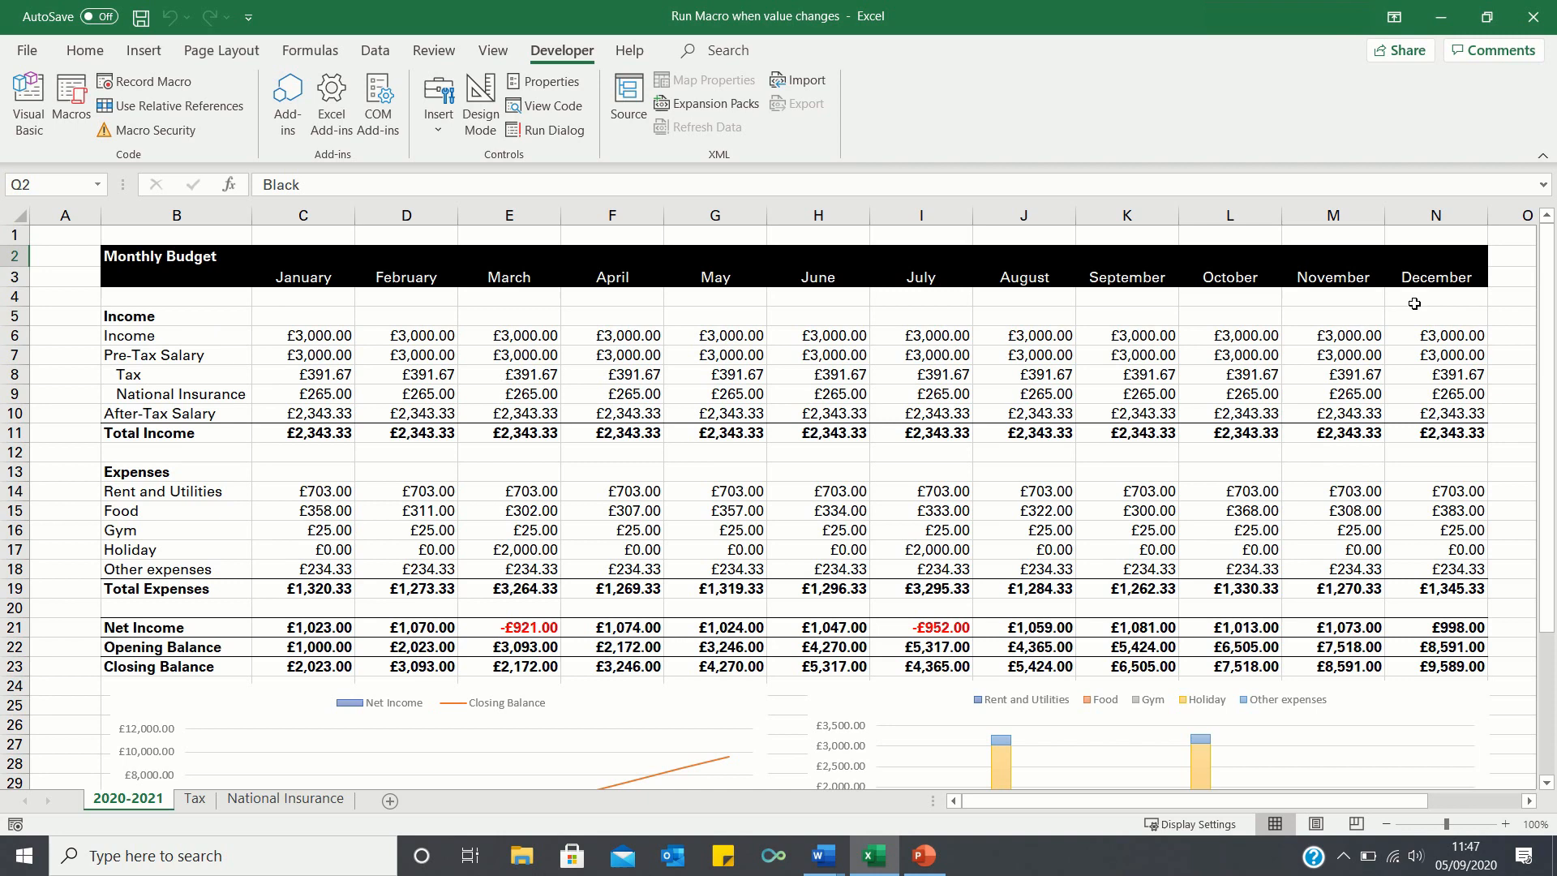
- Pick Red from the Q2 colour dropdown so the header band turns red
scroll(right, 3)
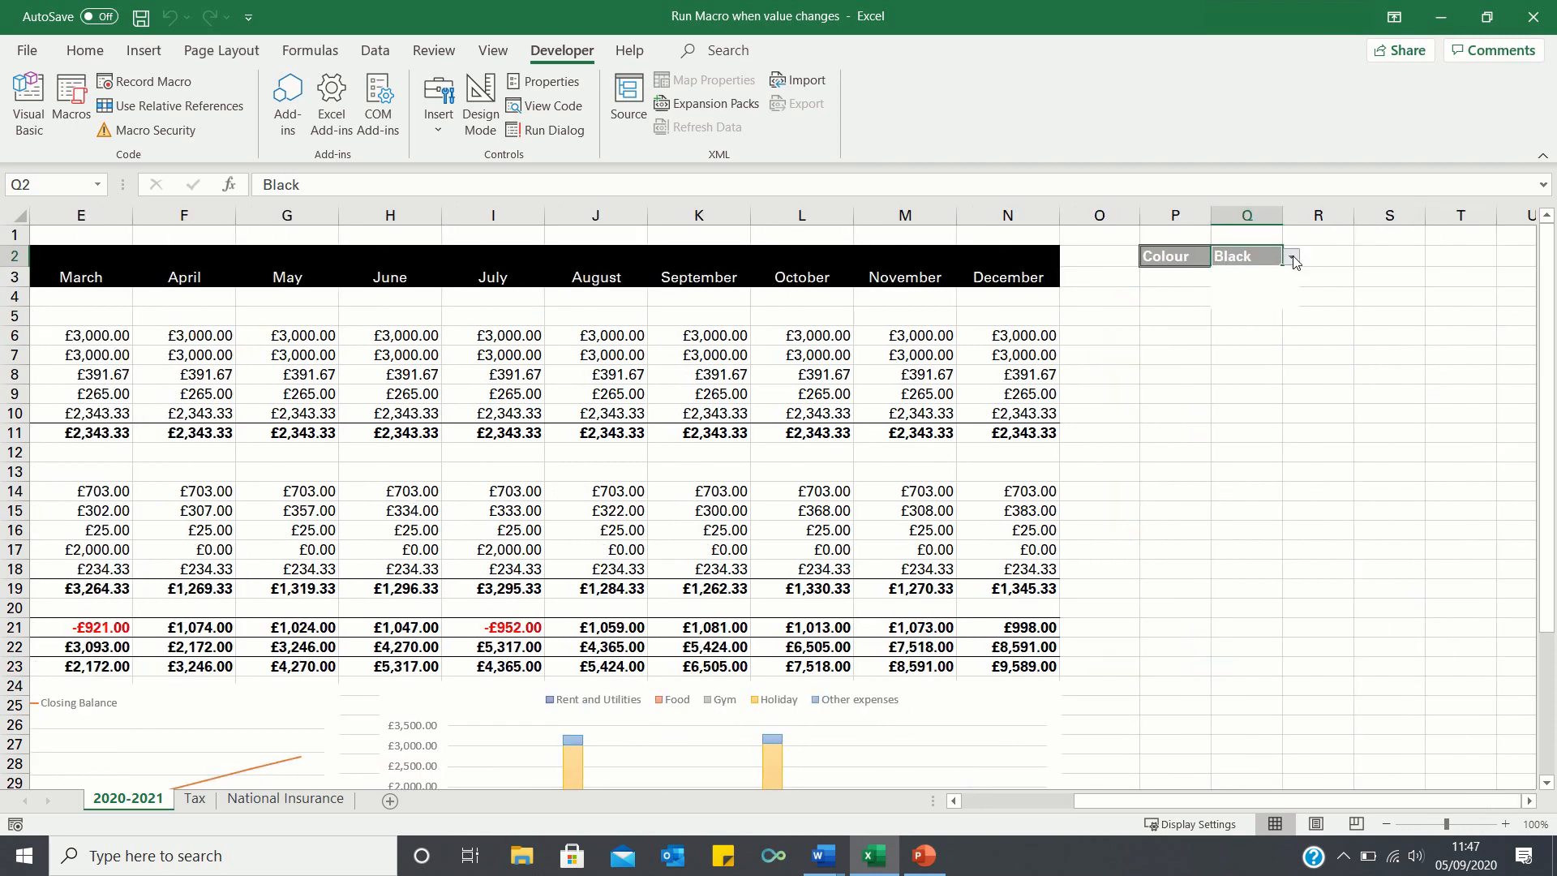
click(1292, 256)
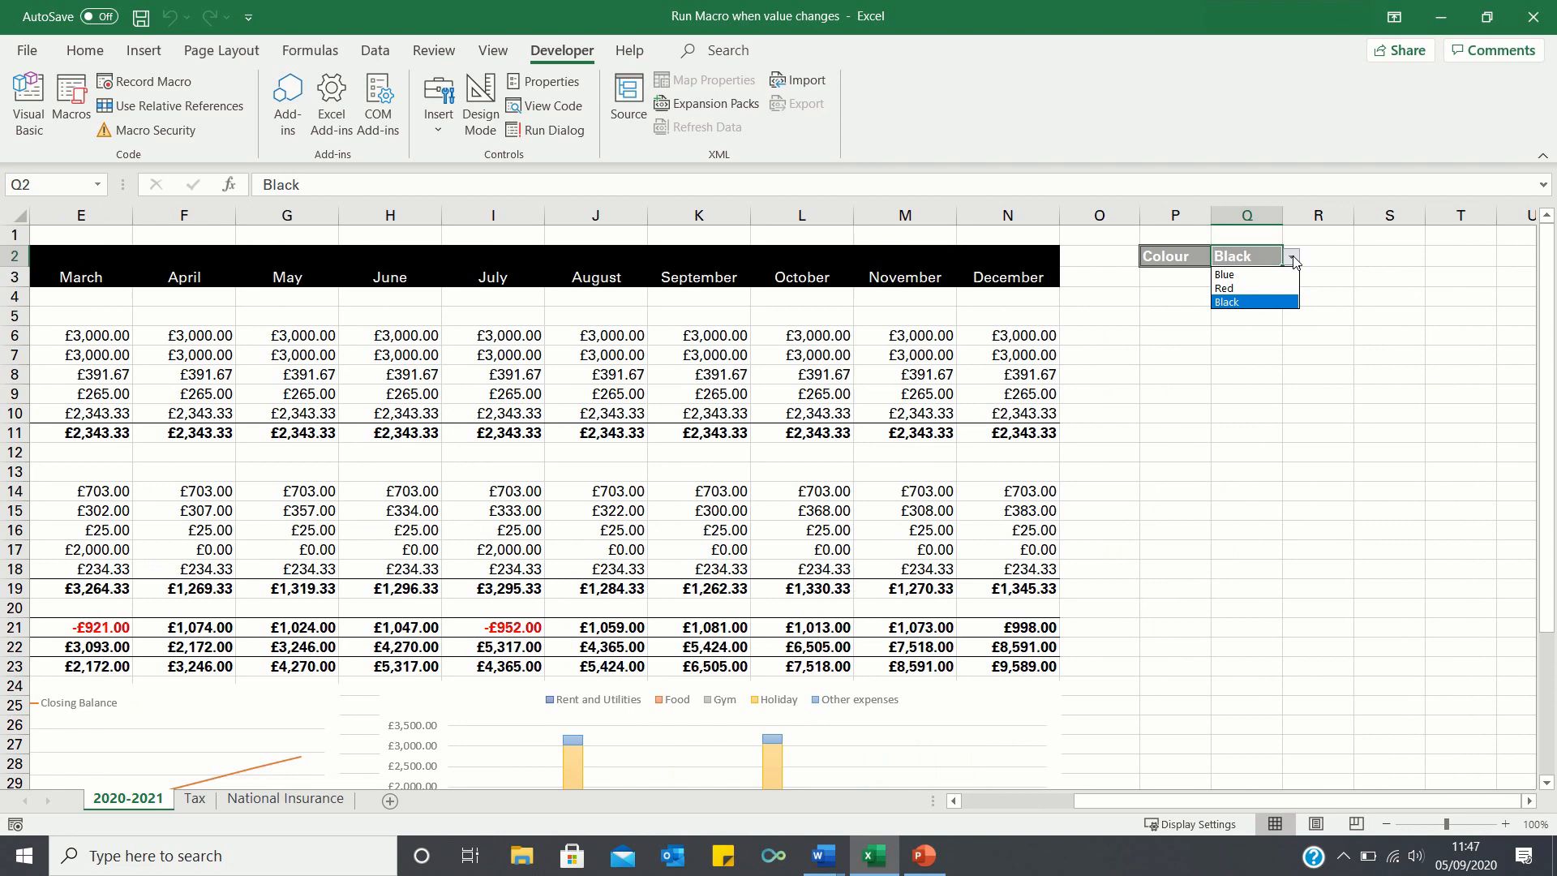
mouse_move(1292, 231)
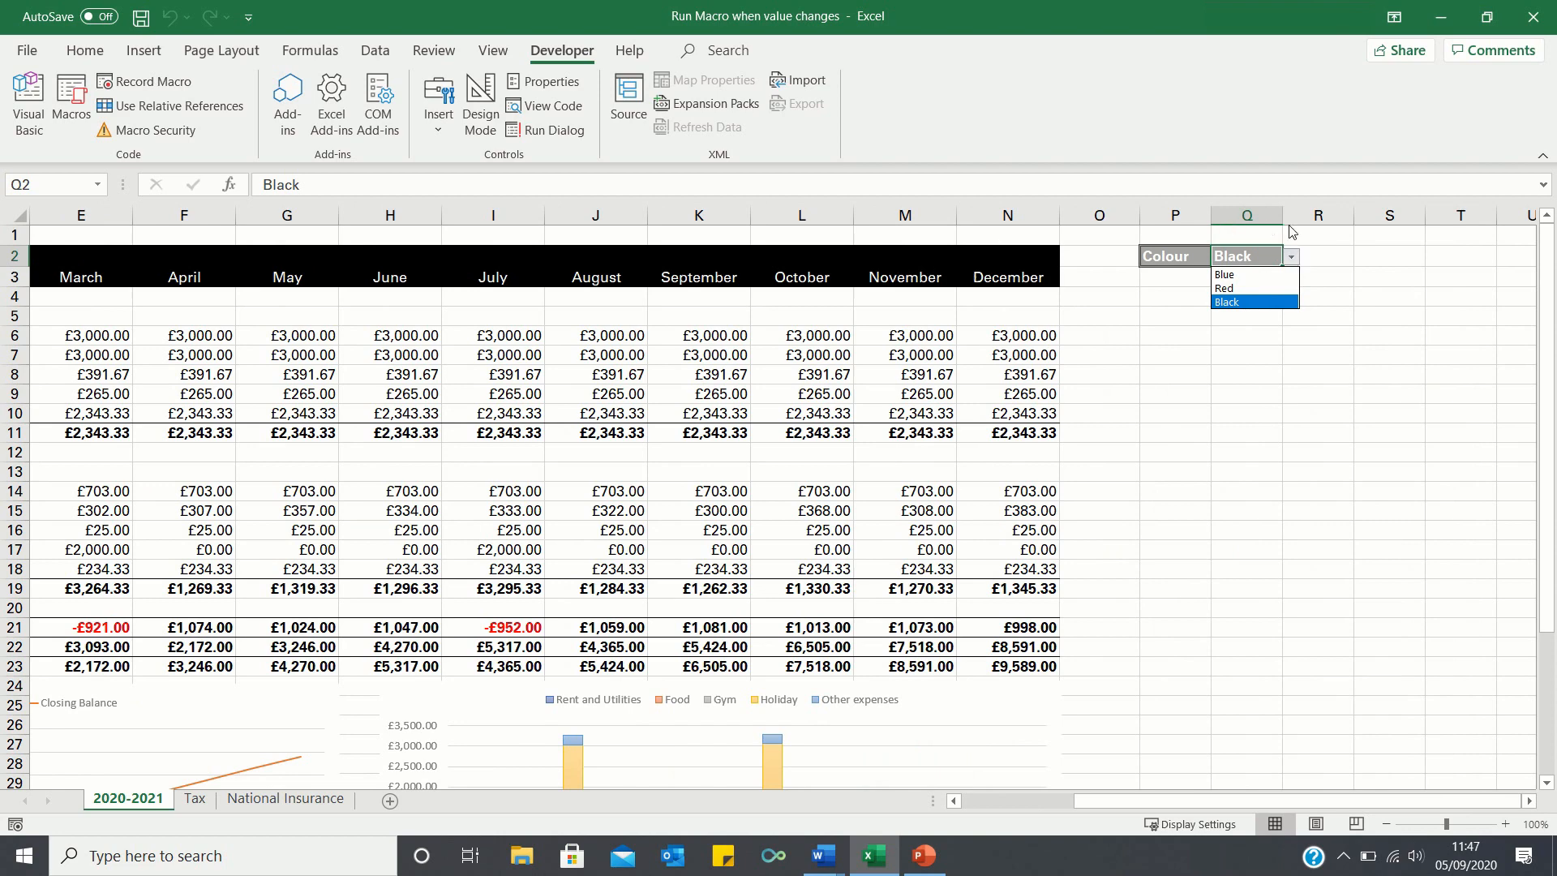
click(1226, 288)
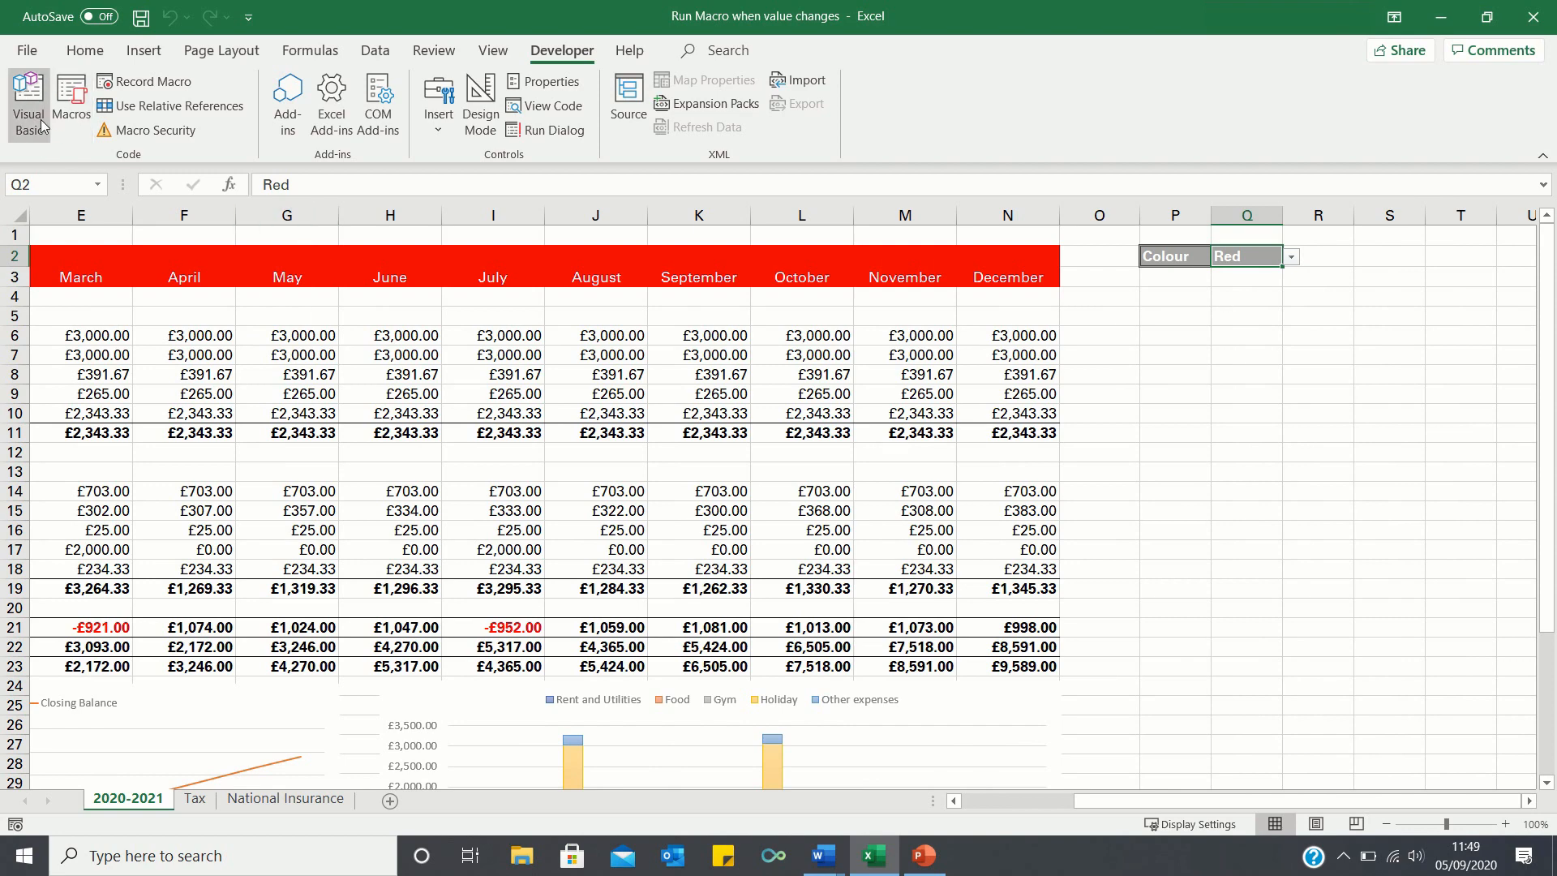
mouse_move(28, 102)
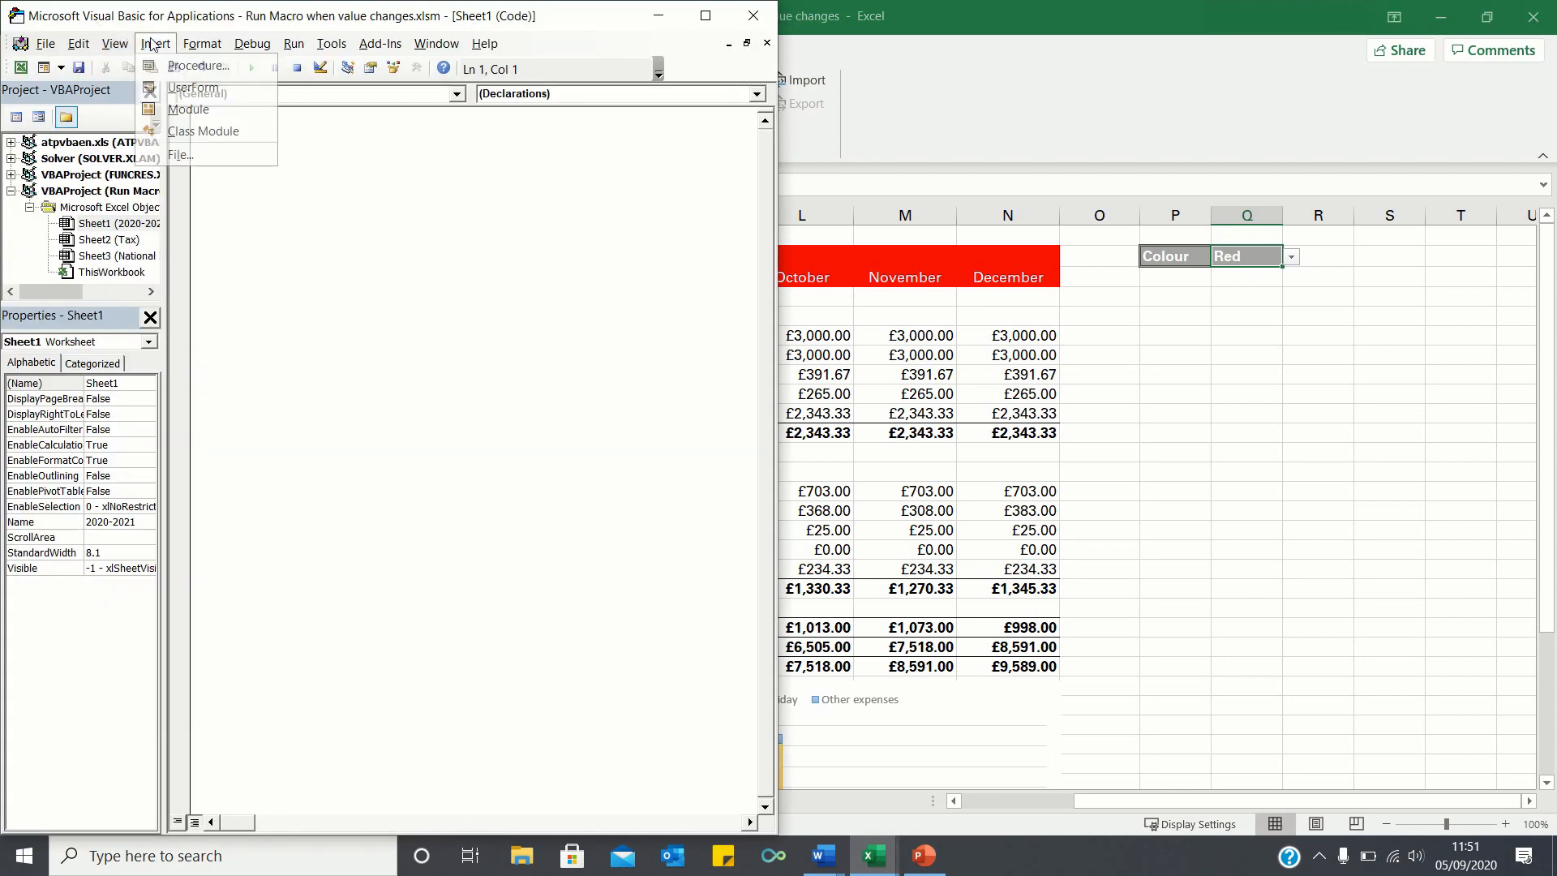
- Insert a module and start Sub change_colour() with If Range("Q2") = "Red" Then
click(187, 108)
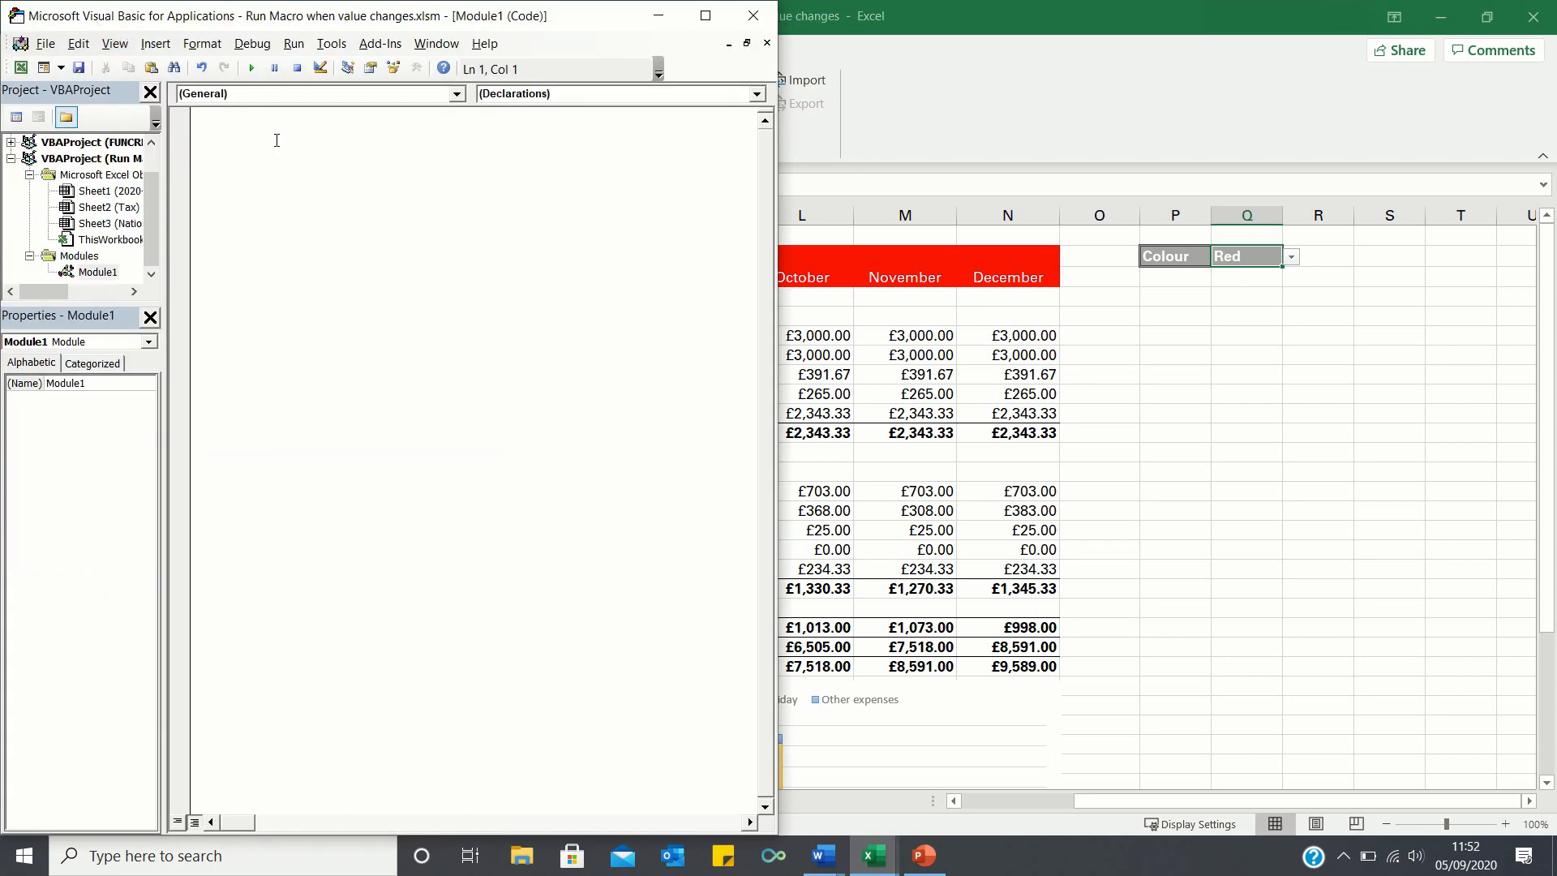
text(Sub change)
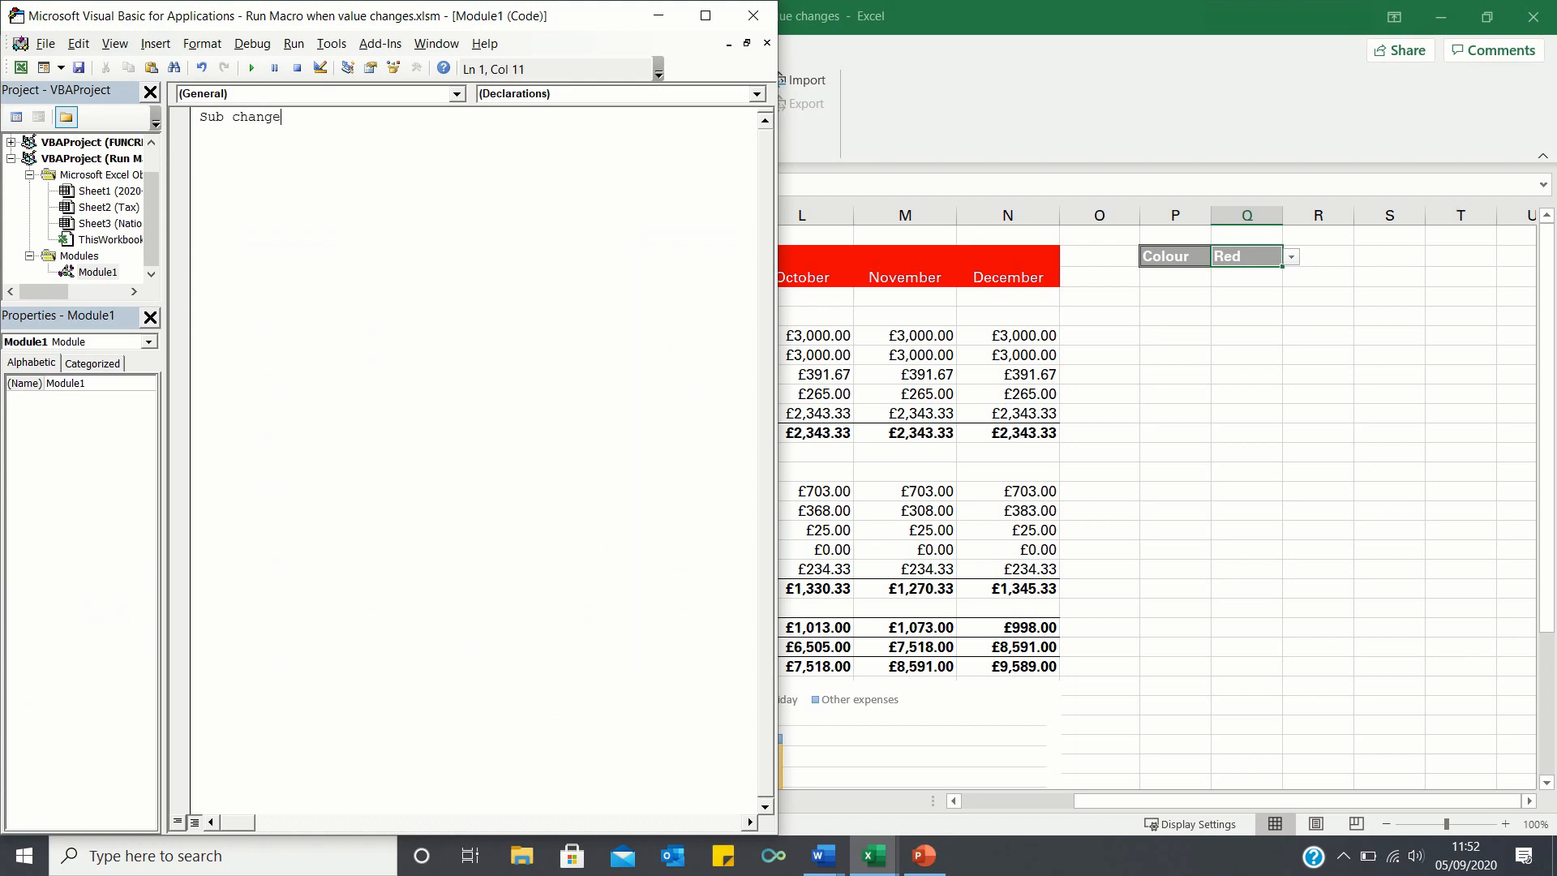
text(_colour())
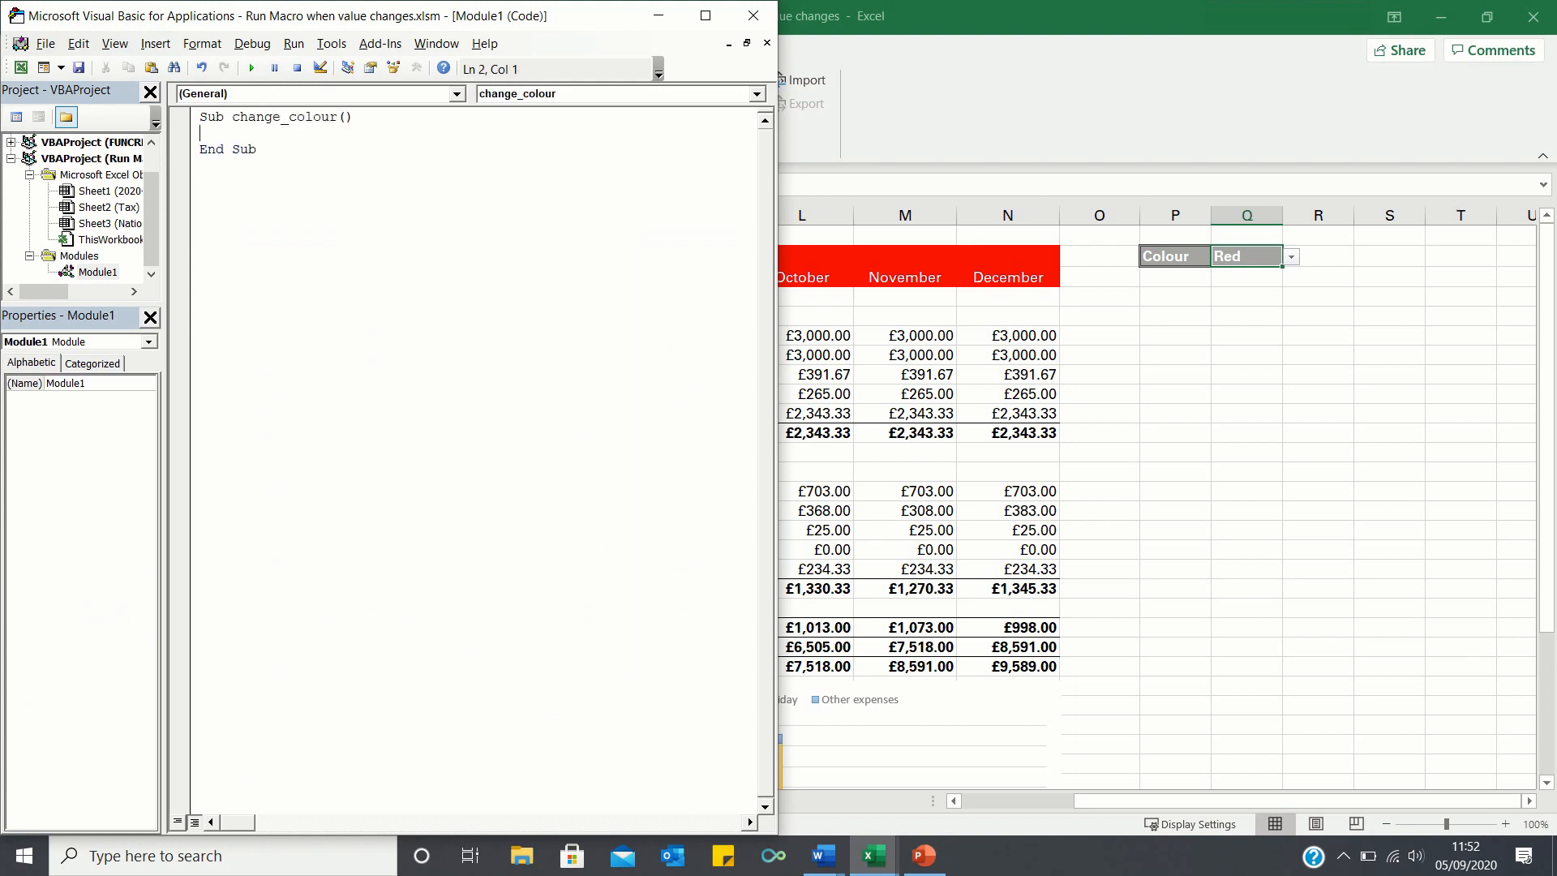
text(If Range("Q2") = "Red" Then)
text(Range("B2:N3").Interior.Color = vbRed)
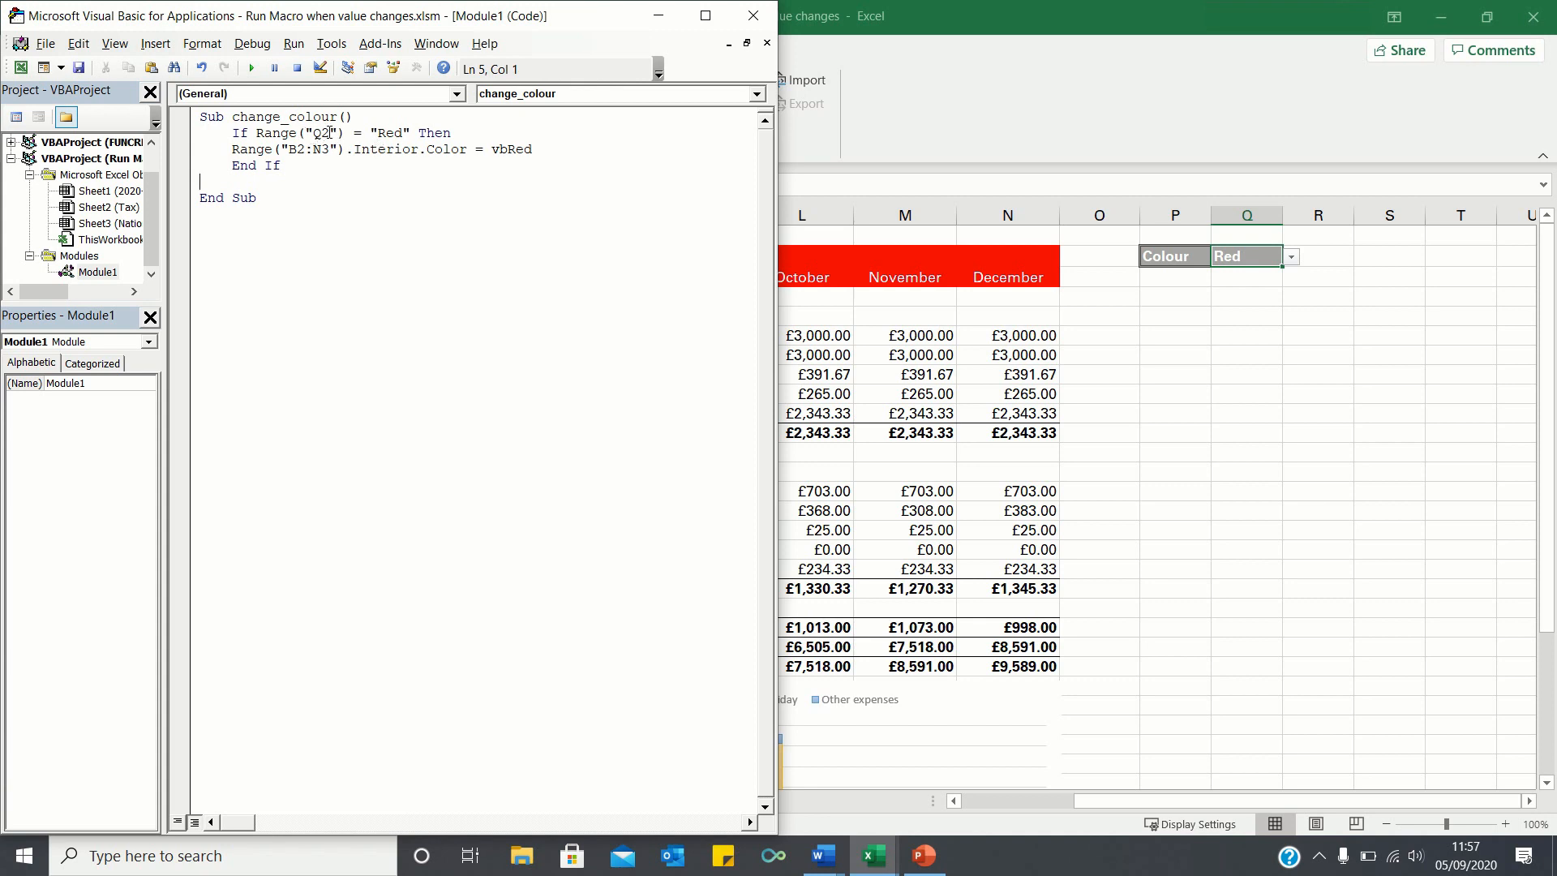
mouse_move(1261, 252)
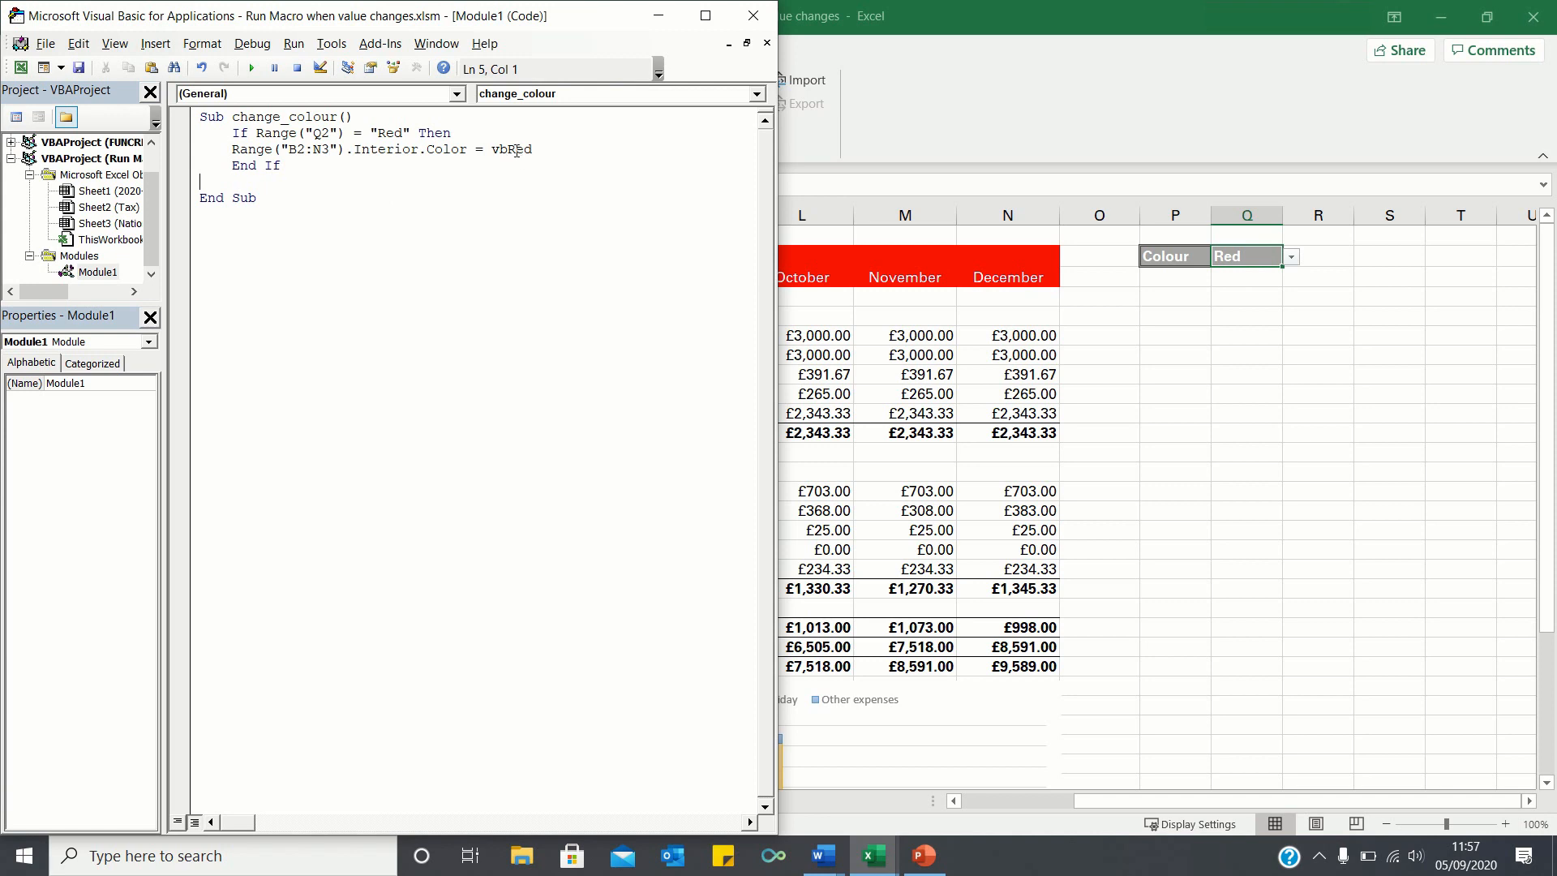
- Copy the Red If block below and change the second copy to check Black with vbBlack
drag(234, 133, 279, 164)
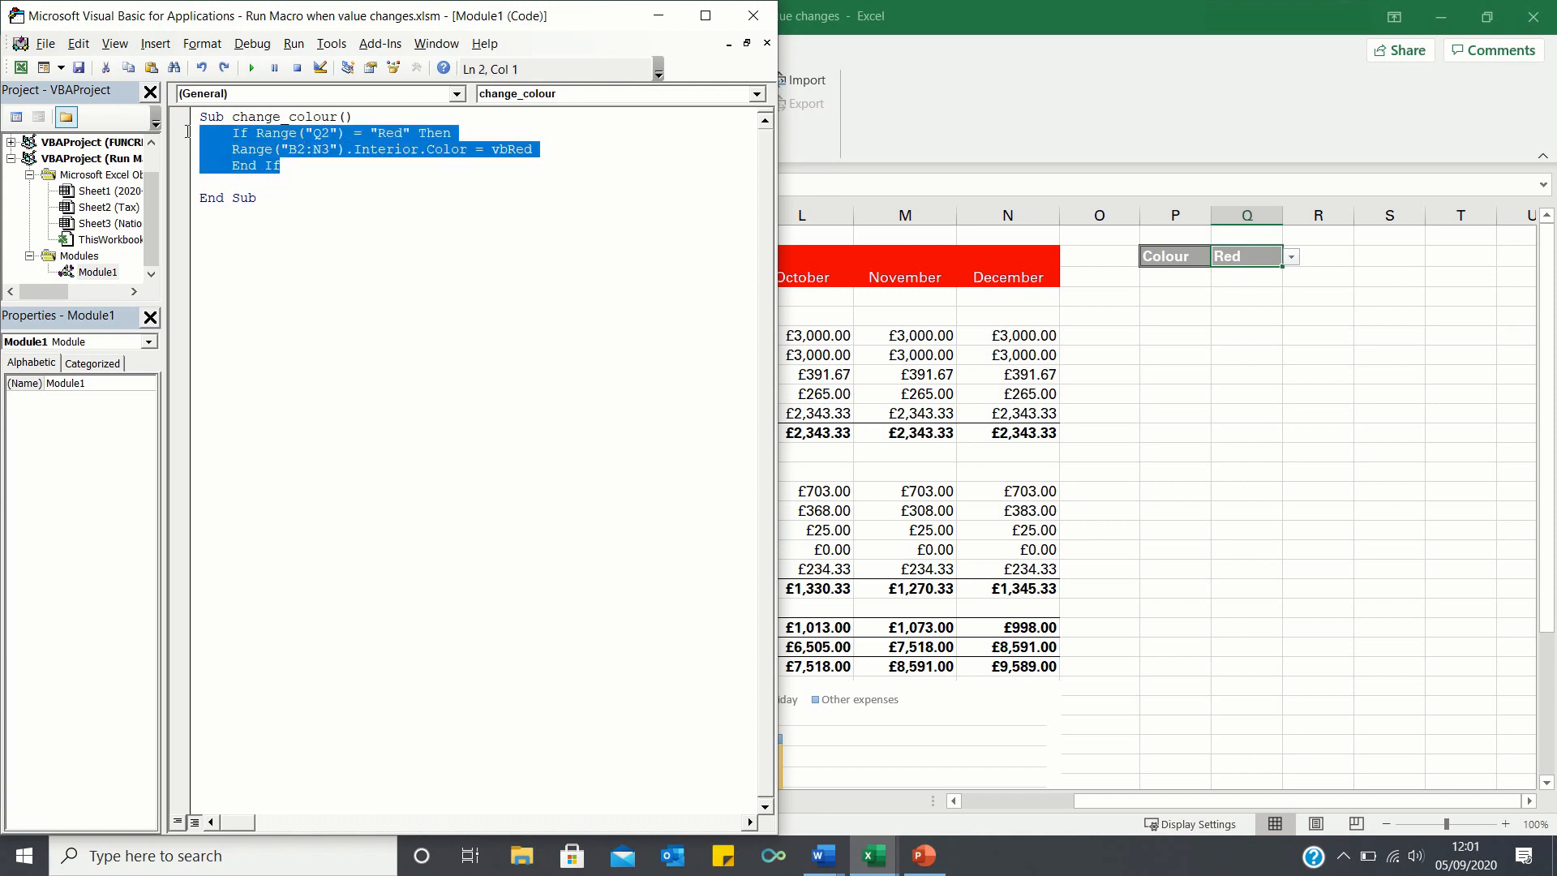
click(283, 165)
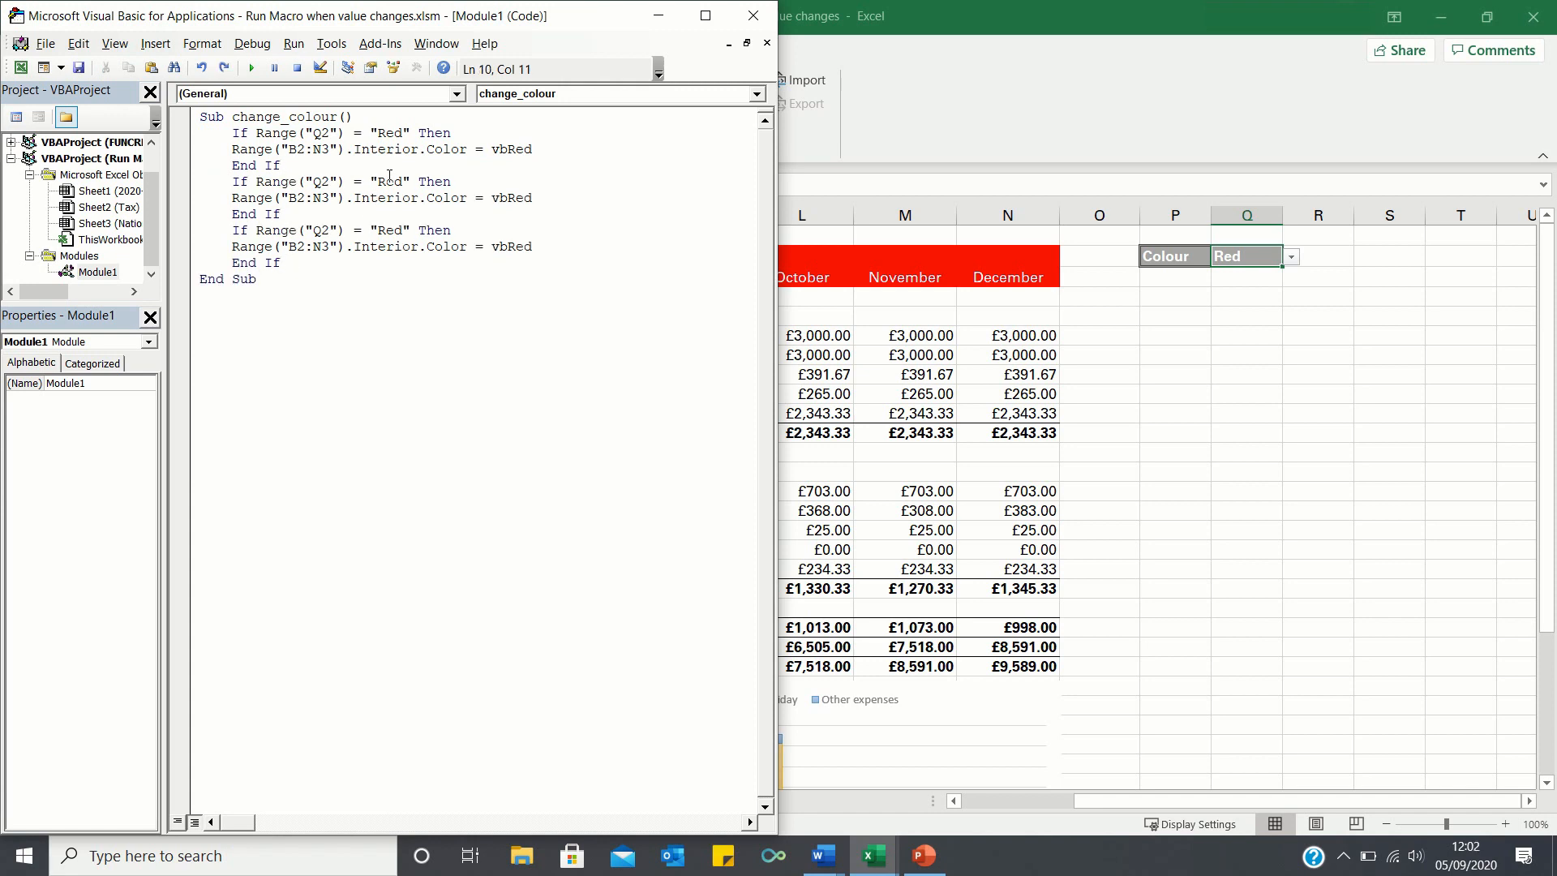
text(Black)
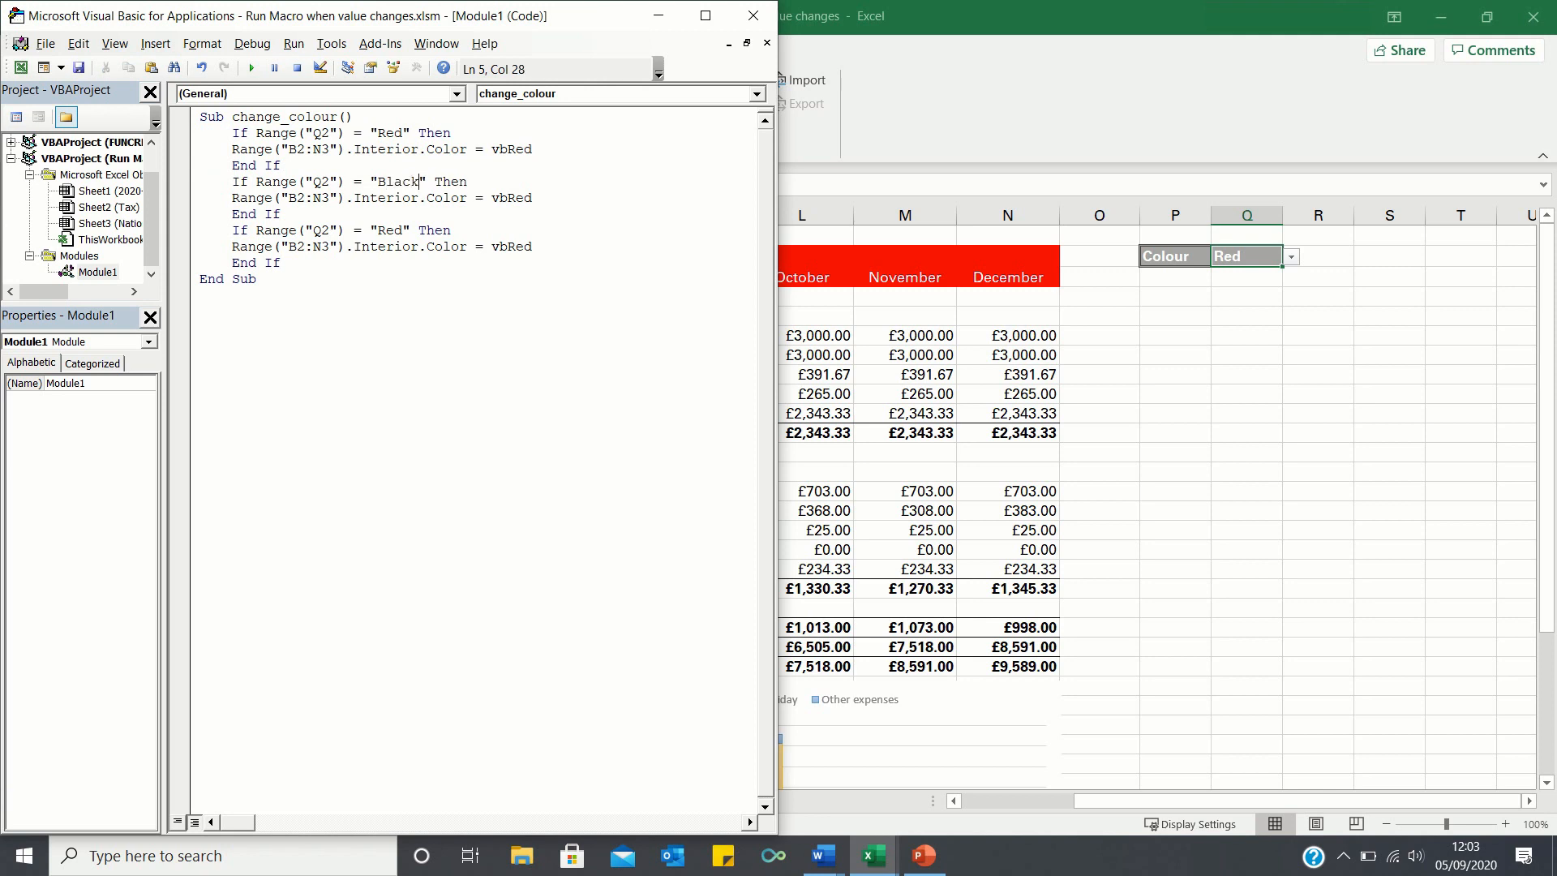
double_click(517, 198)
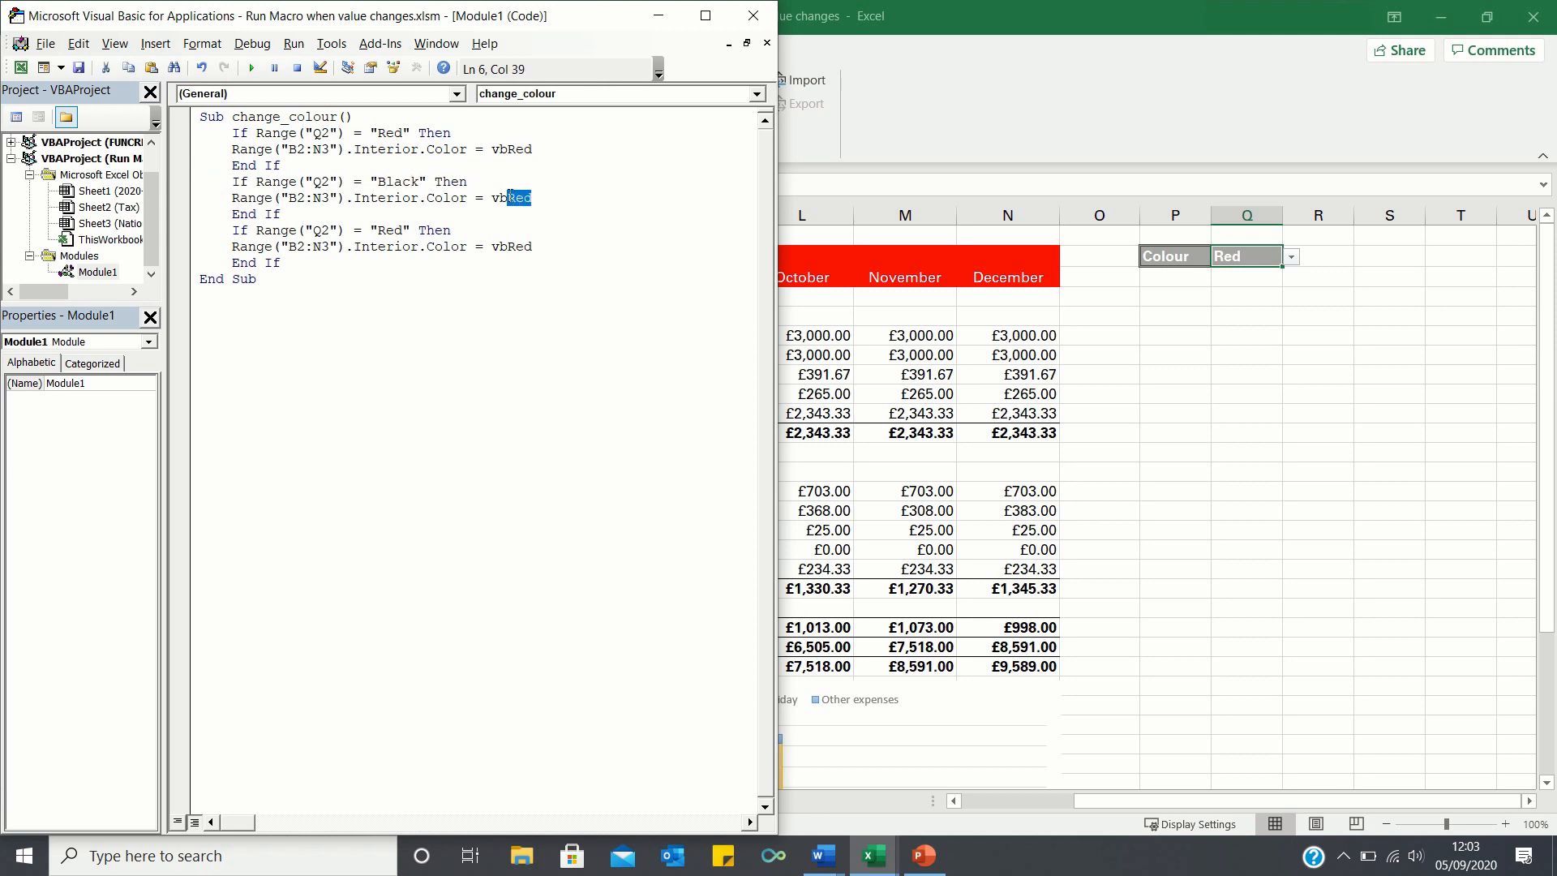
text(Black)
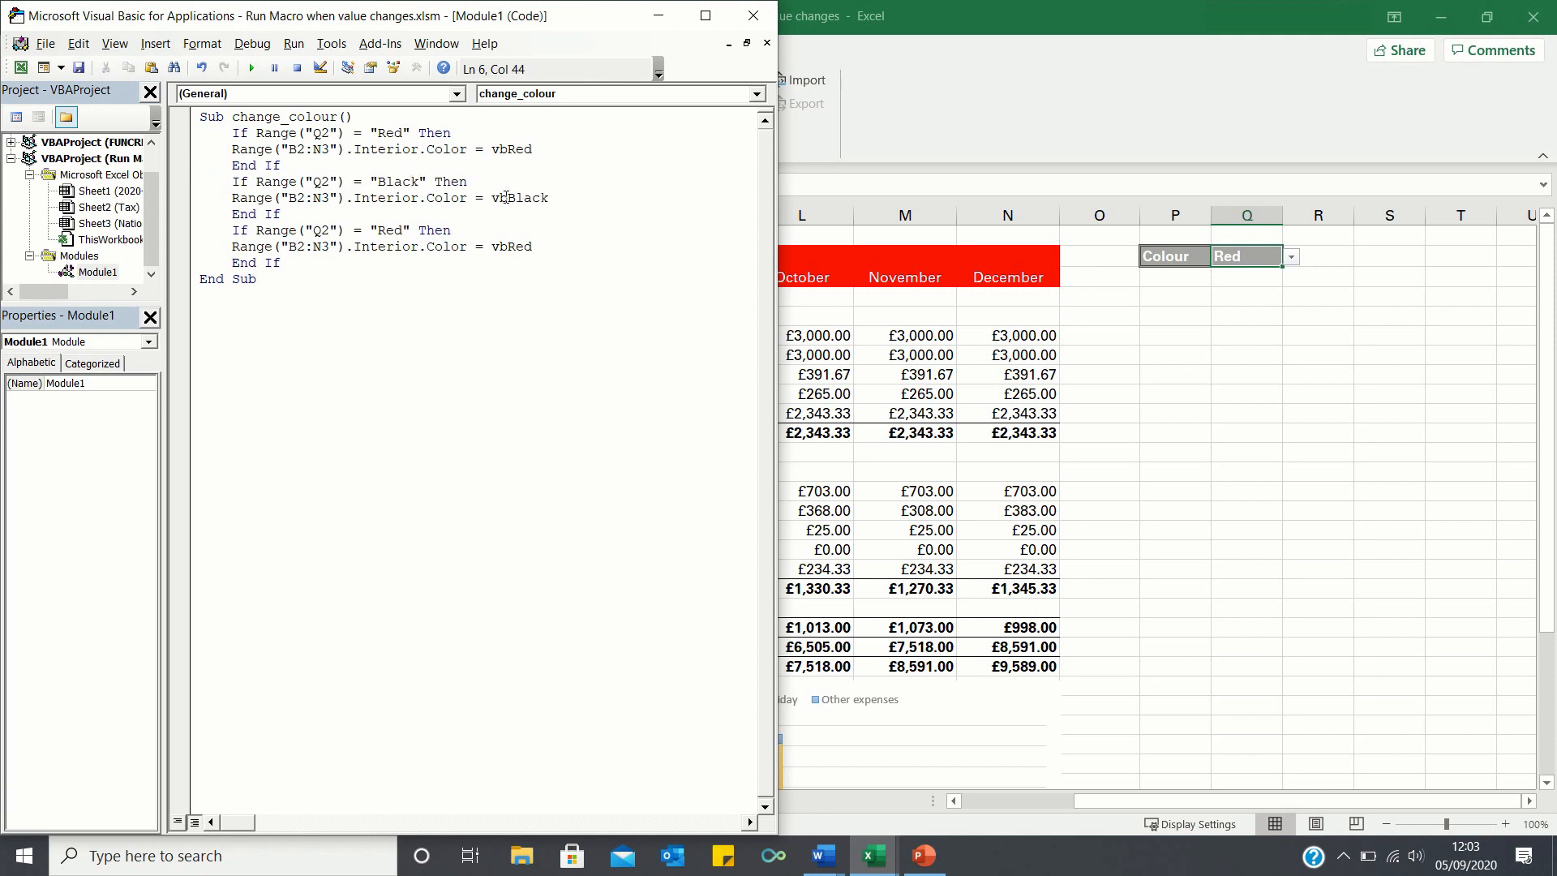
text(Bl)
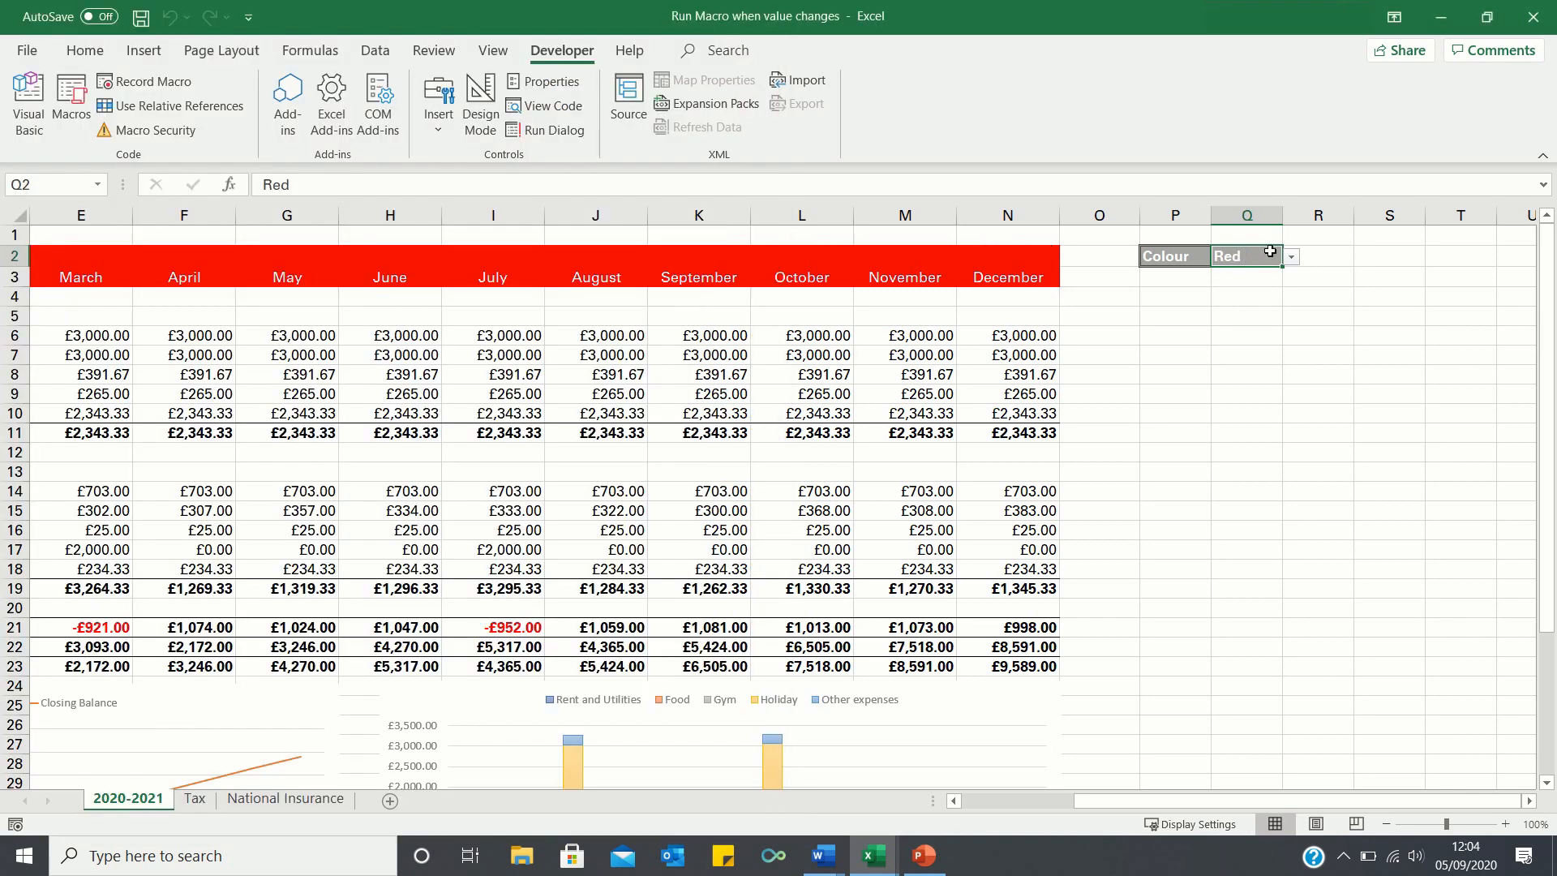
- Select the Colour cell Q2 to change its choice to Black
click(1290, 257)
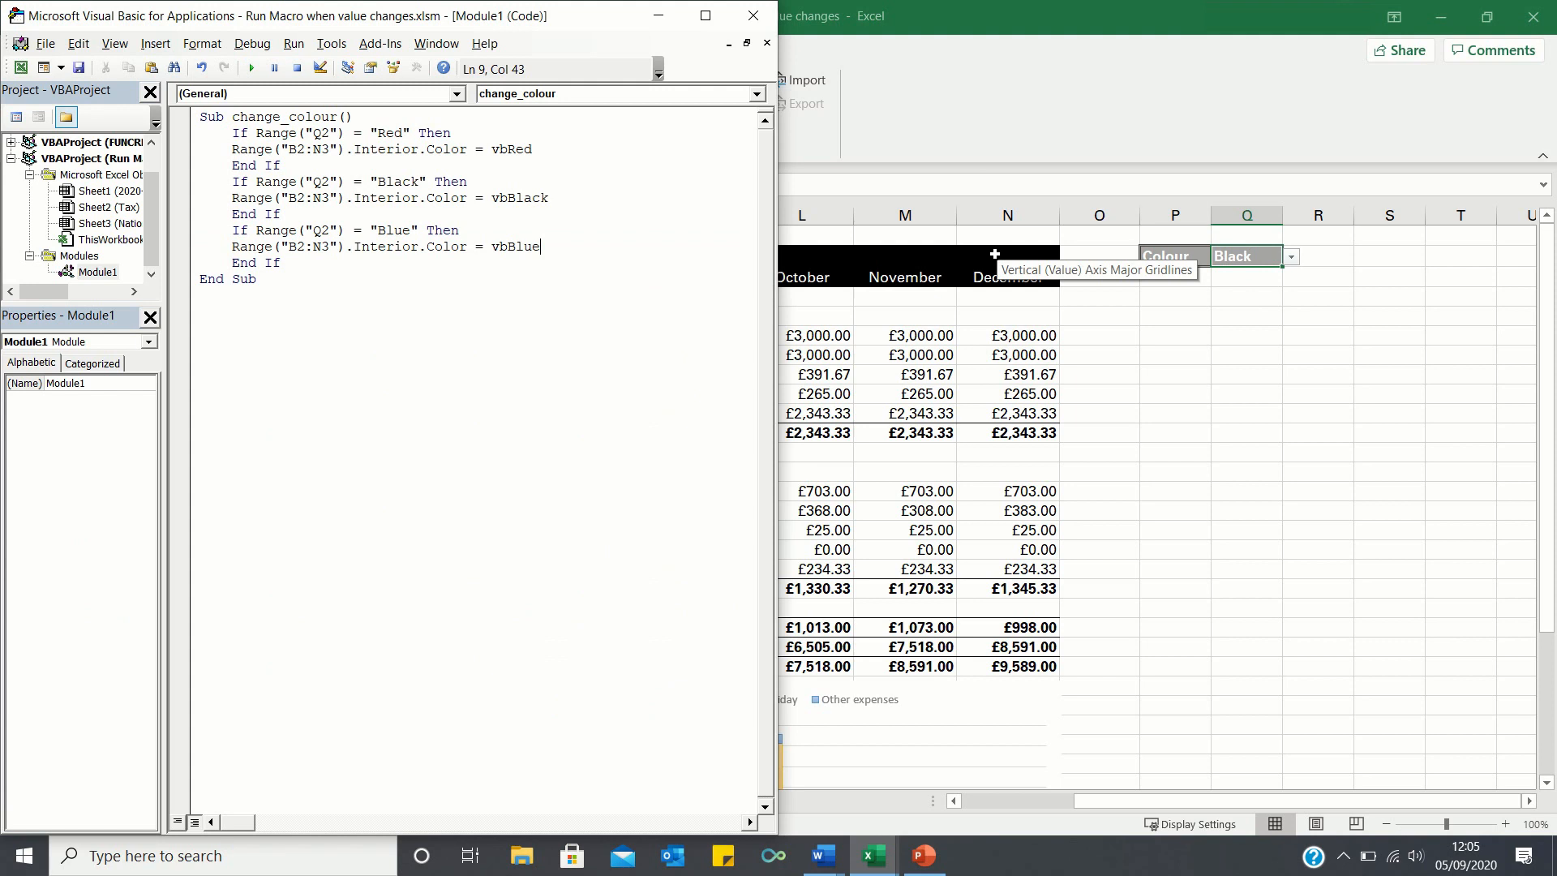
mouse_move(1249, 269)
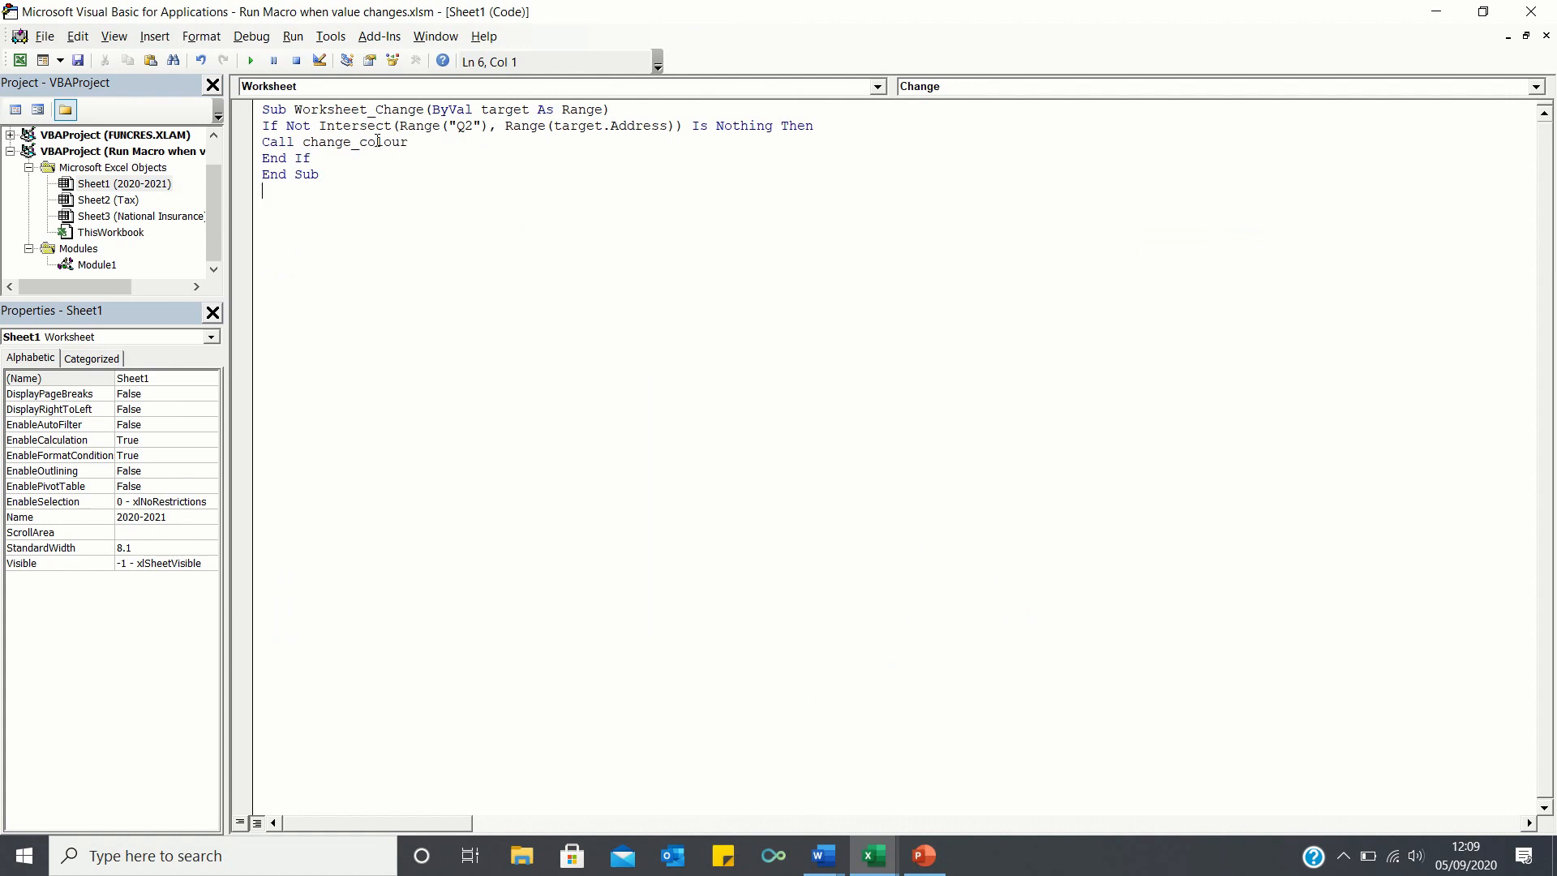
mouse_move(458, 127)
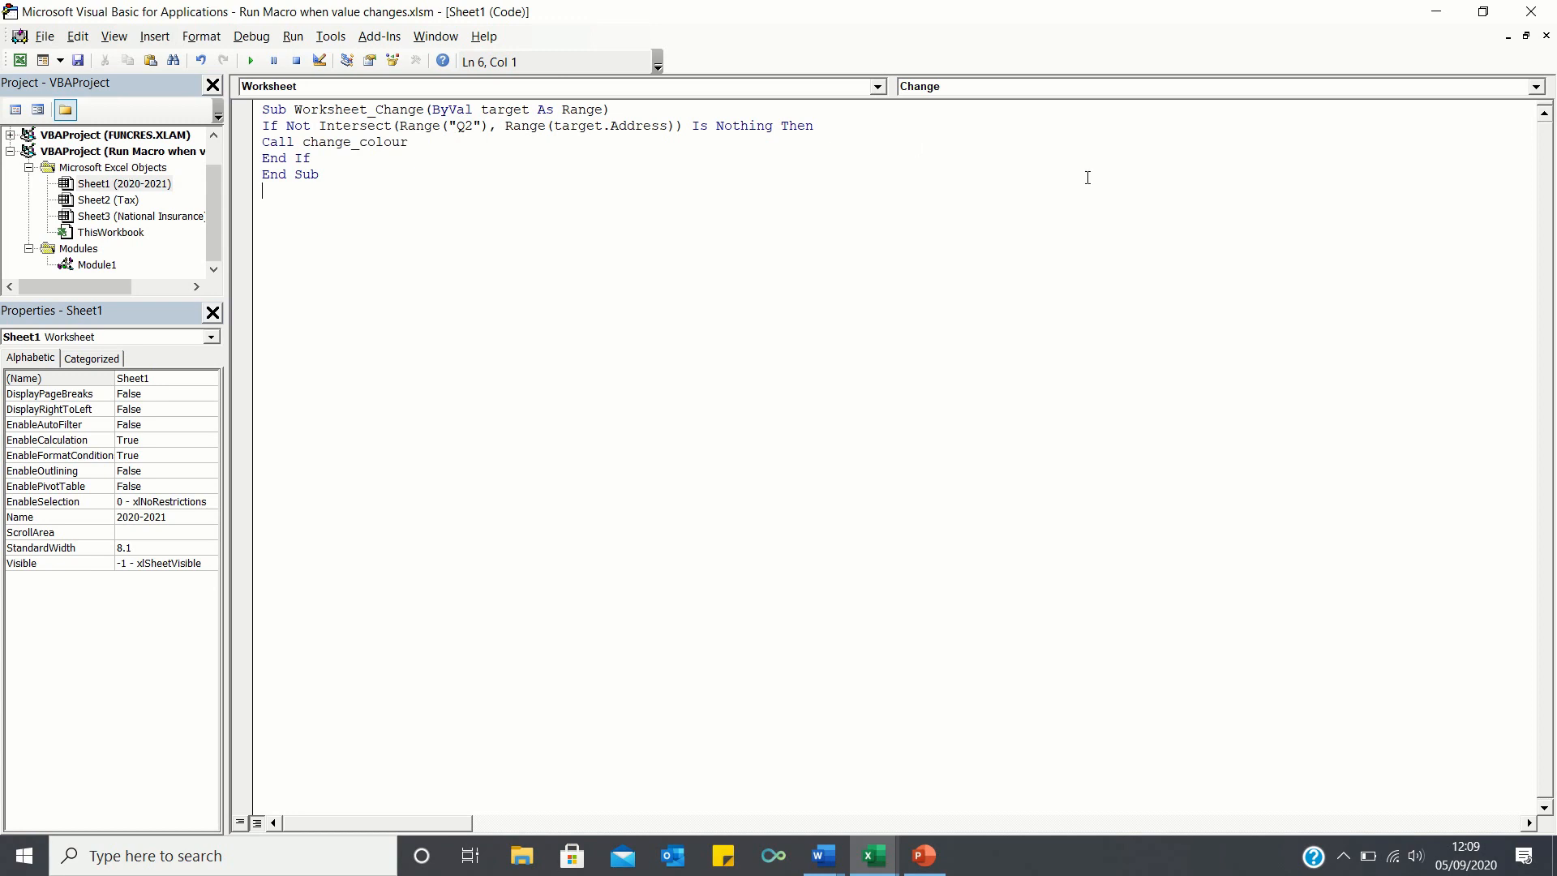
mouse_move(1545, 10)
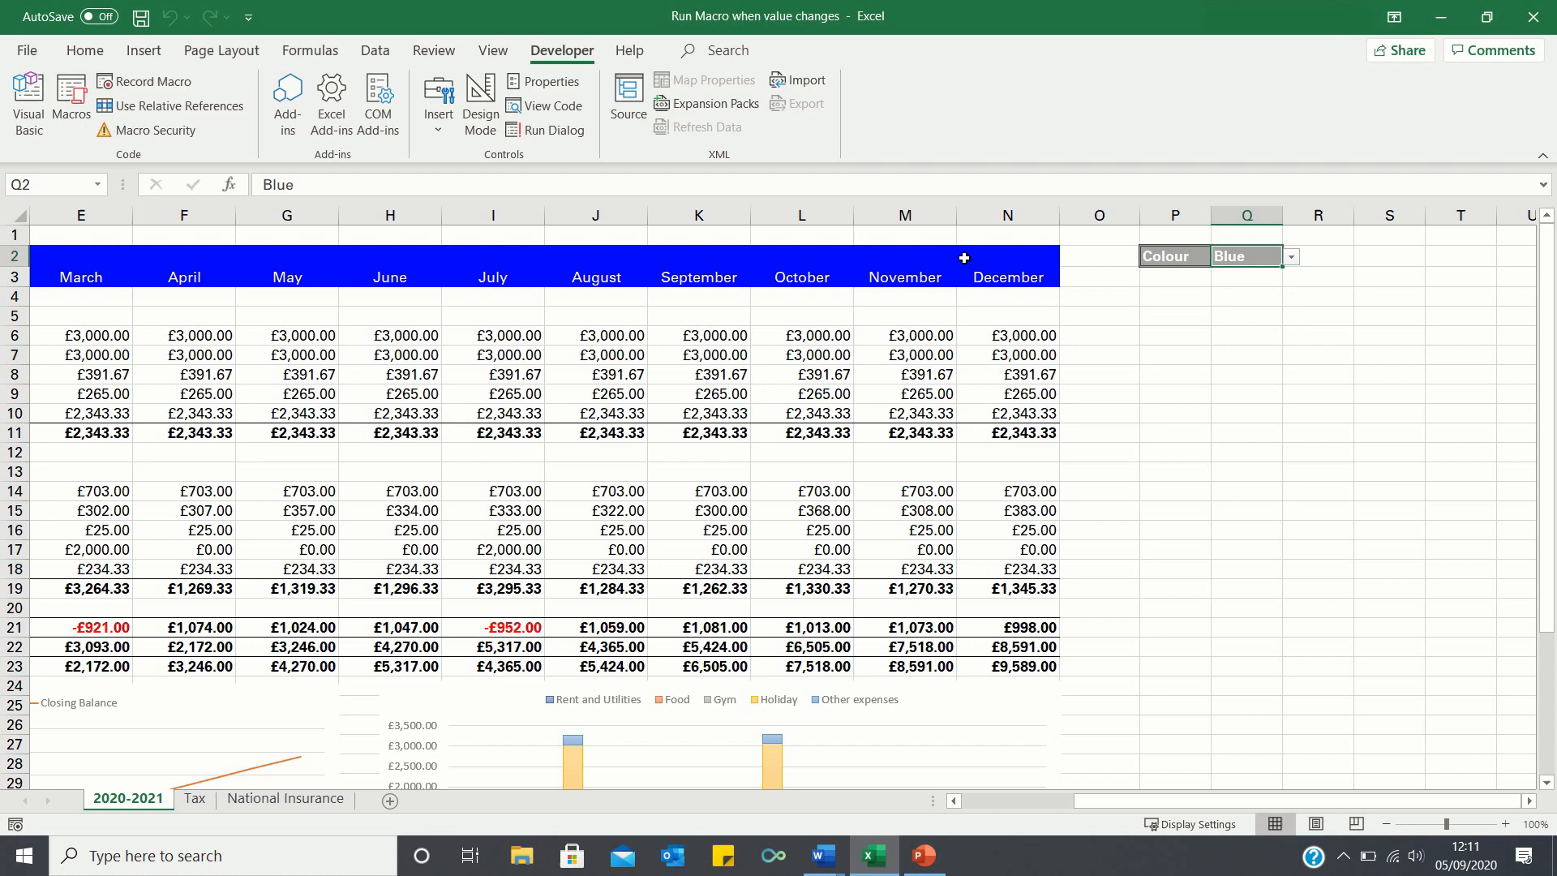
- Choose Red in the Q2 dropdown to see the header band turn red
click(1290, 256)
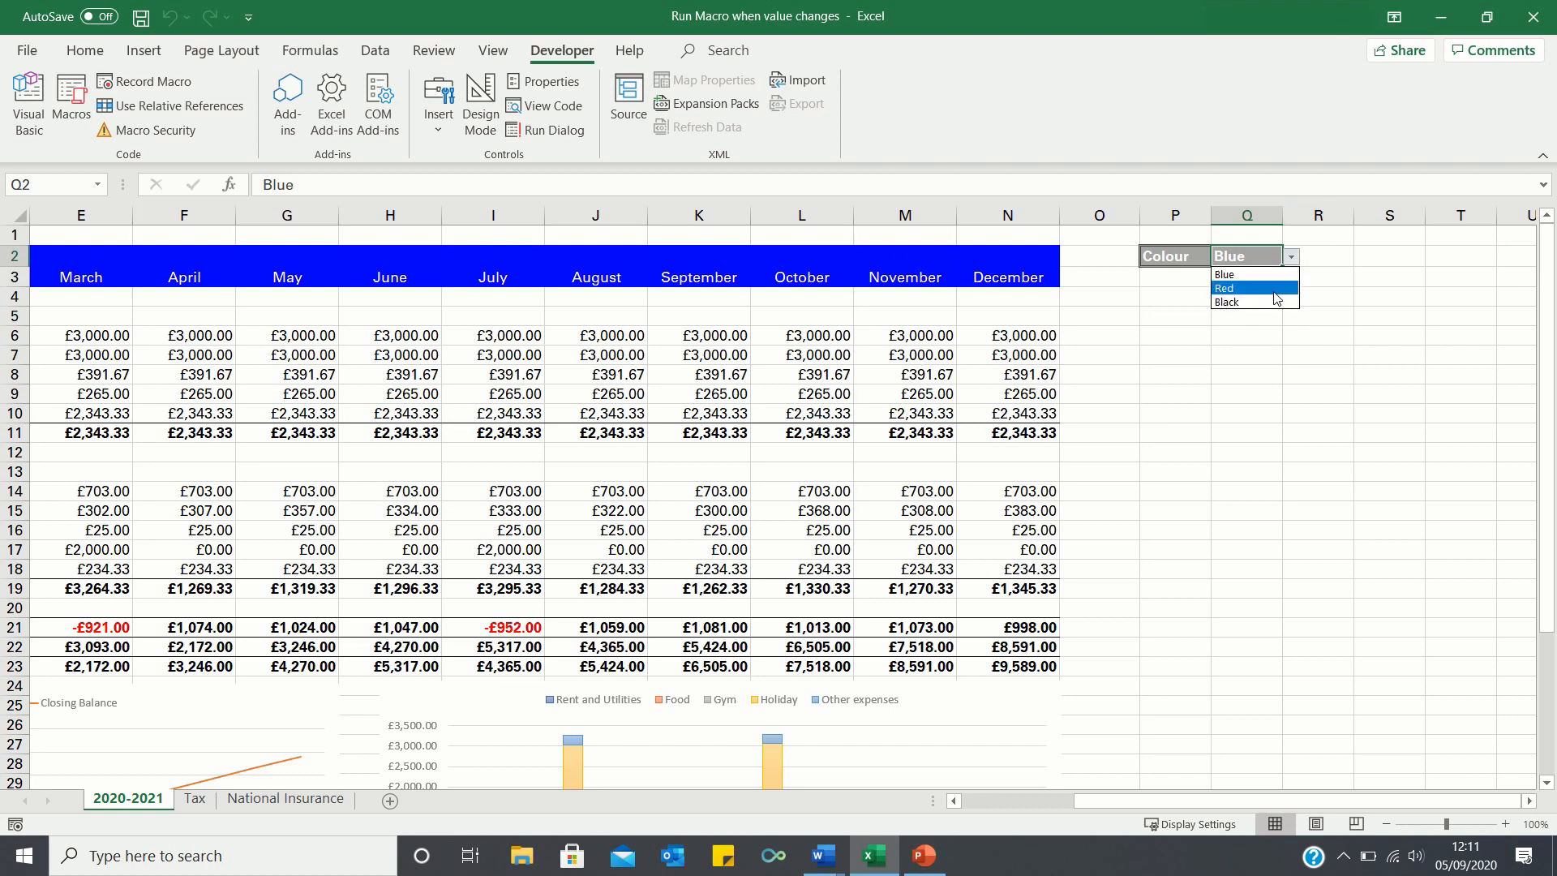
click(1225, 288)
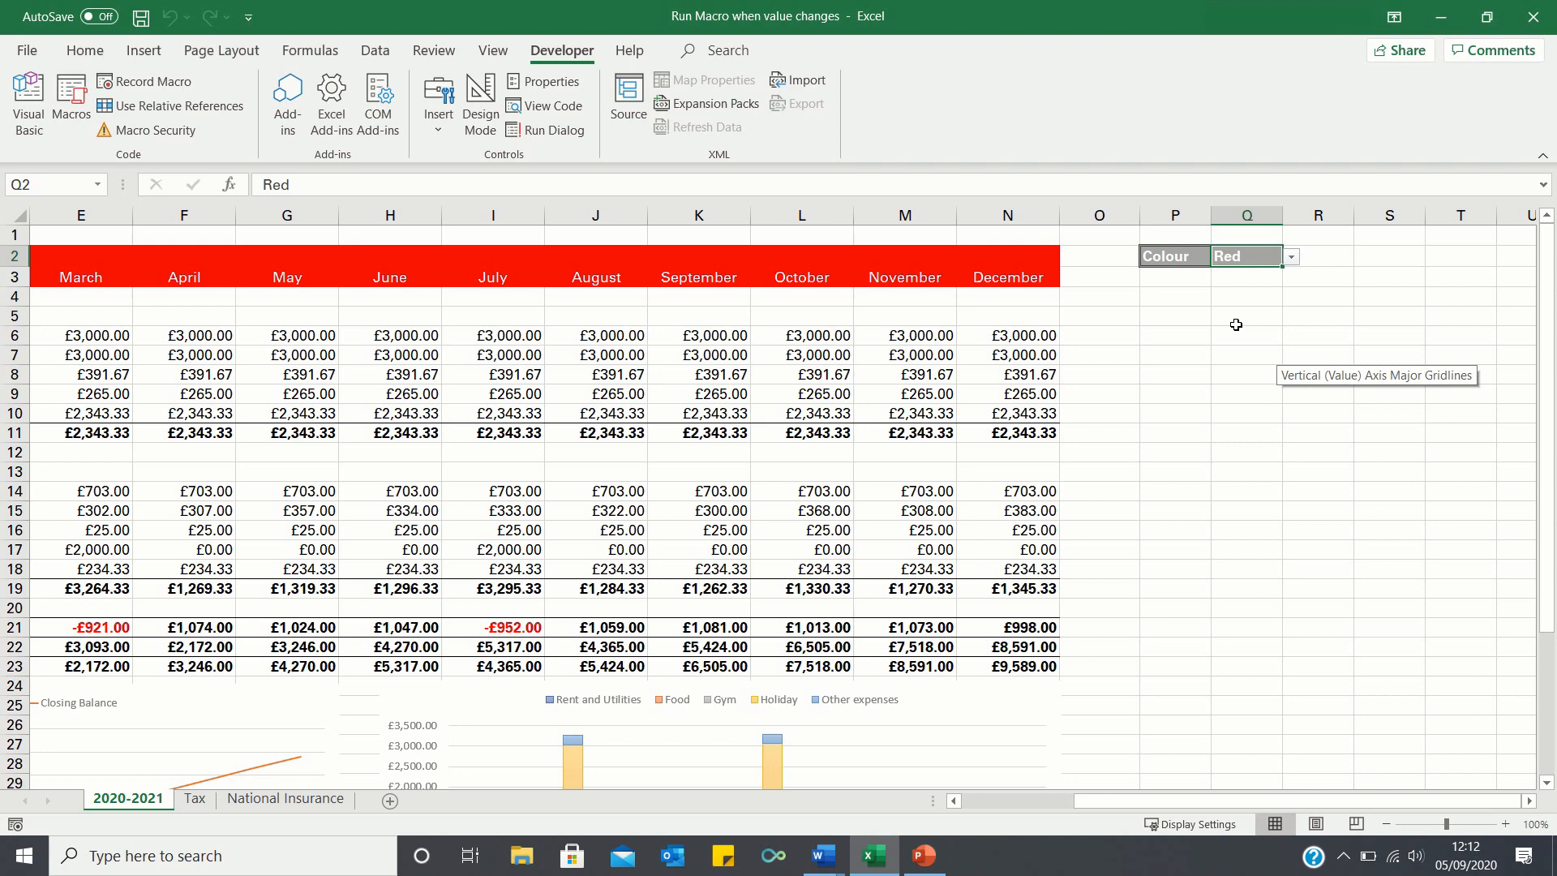
mouse_move(1242, 326)
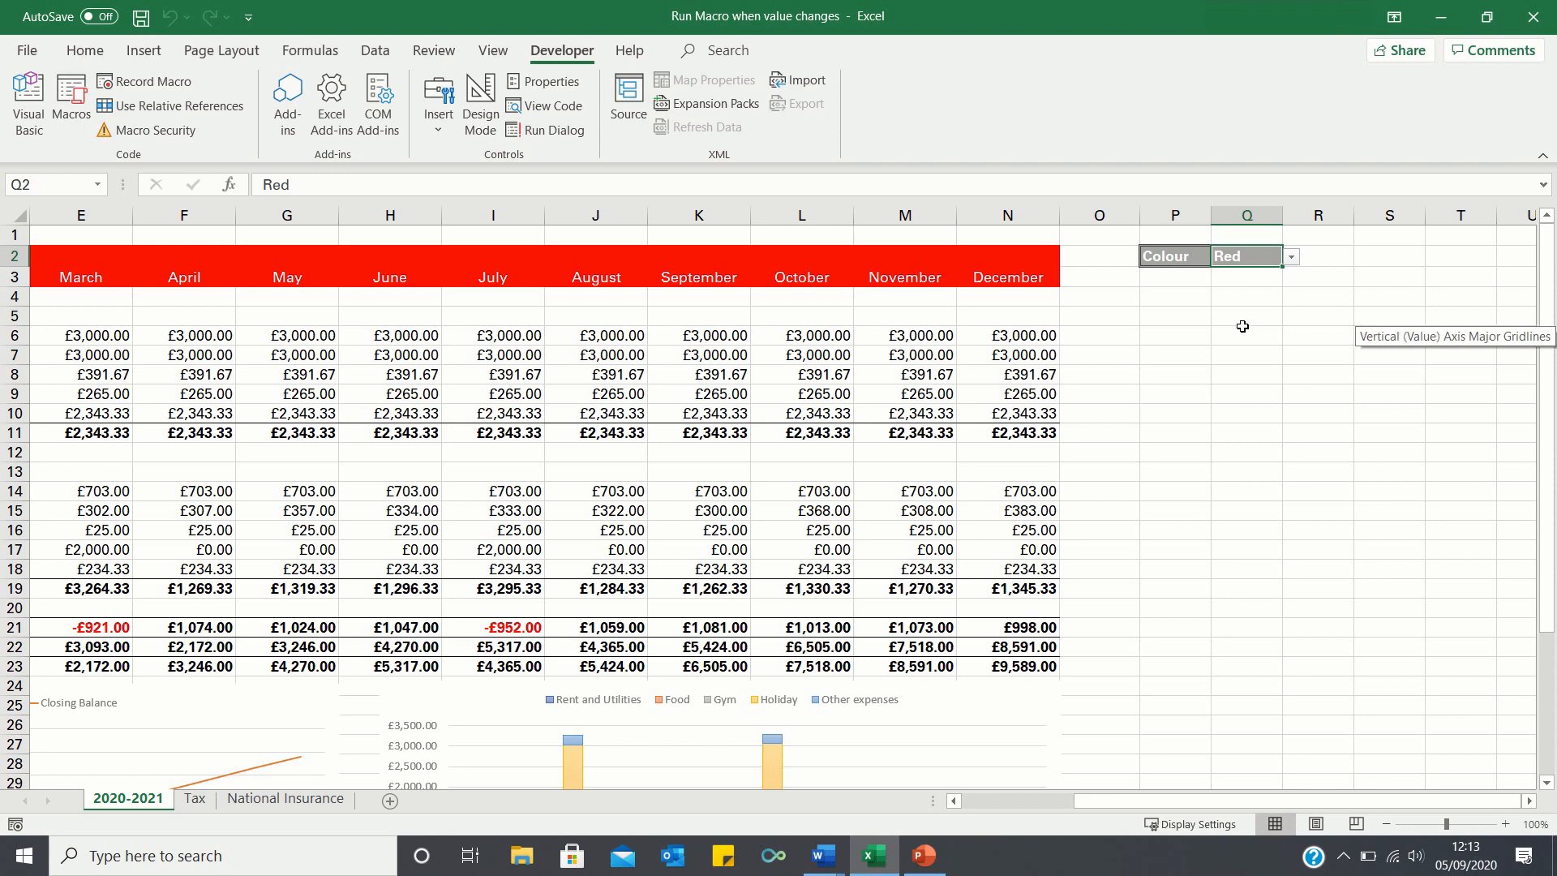